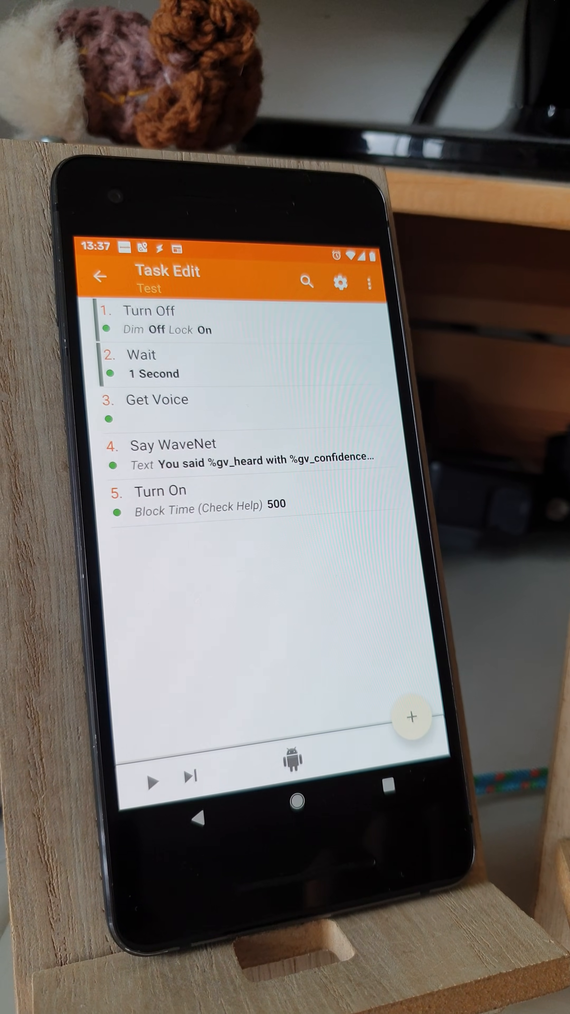
Step: Review the Get Voice action's options, then start a test run of the Test task
left_click(157, 400)
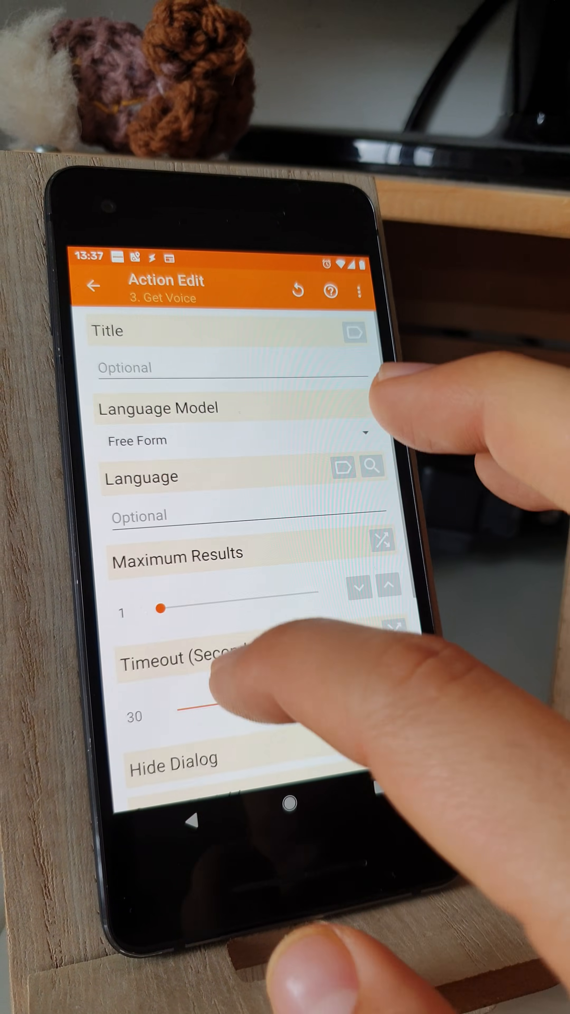
scroll("down", 3)
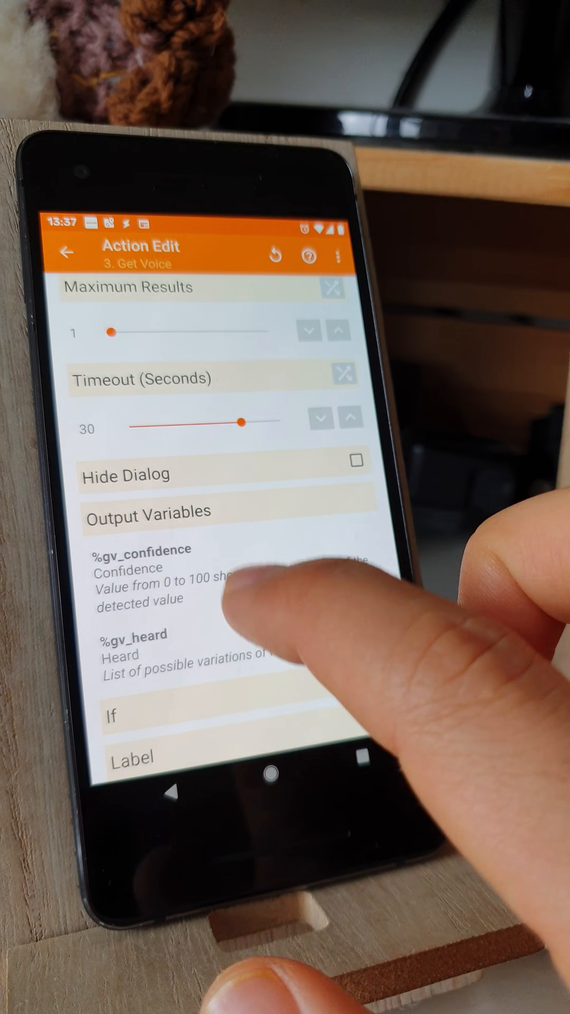
left_click(65, 253)
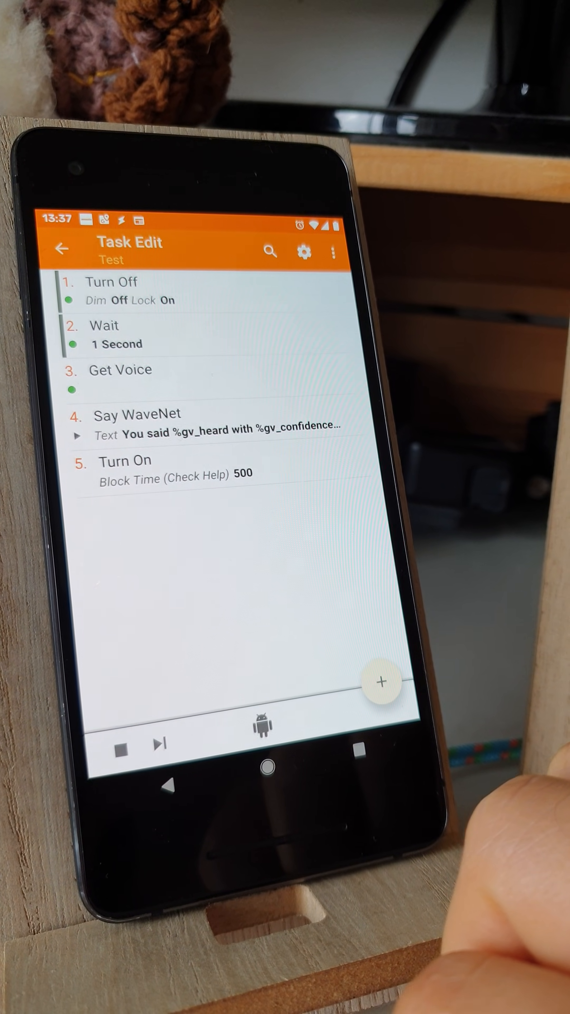
Step: Enable Hide Dialog on the Get Voice action and return to the Task Edit list
left_click(119, 369)
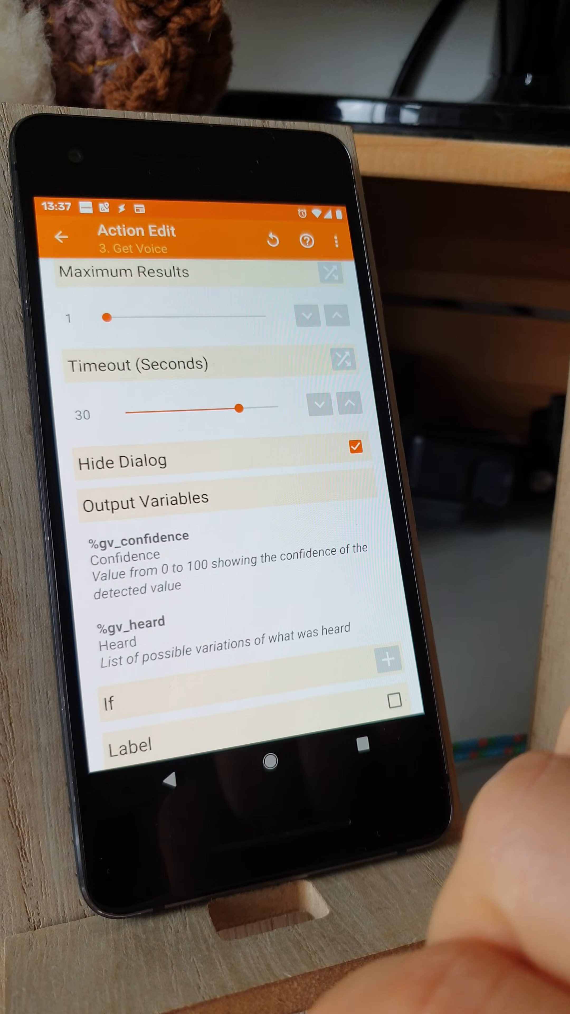
left_click(62, 237)
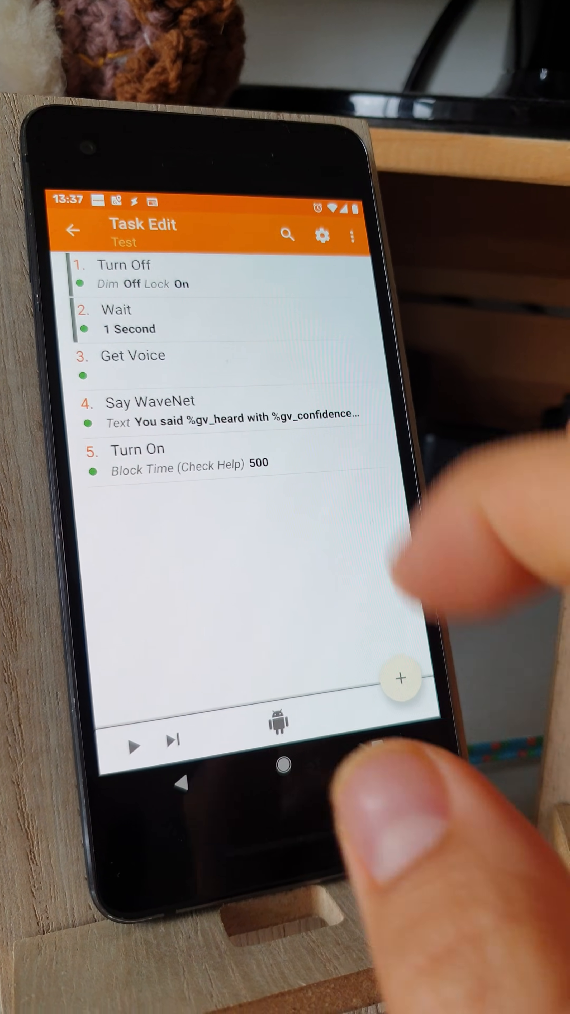
left_click(134, 356)
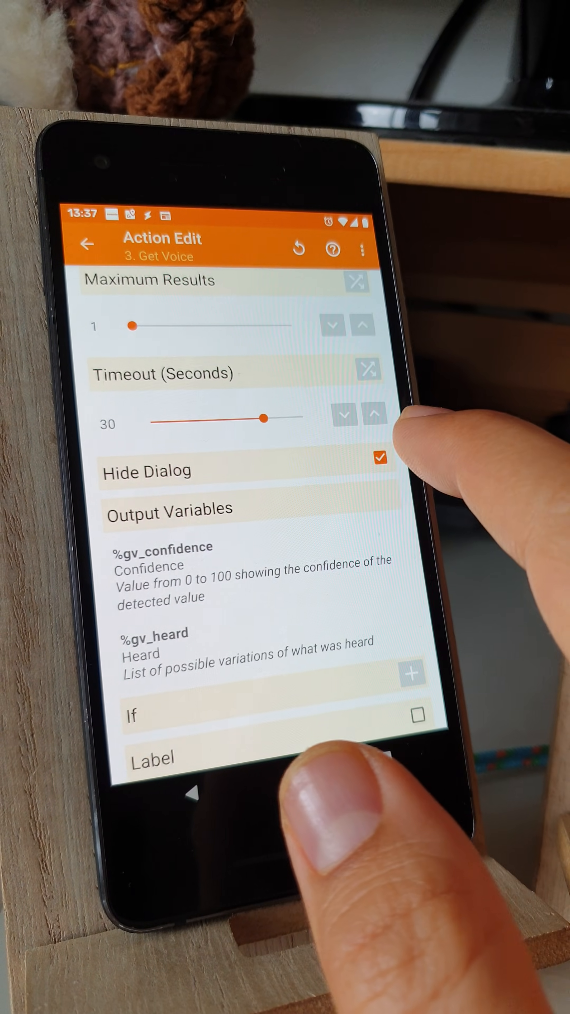
left_click(87, 242)
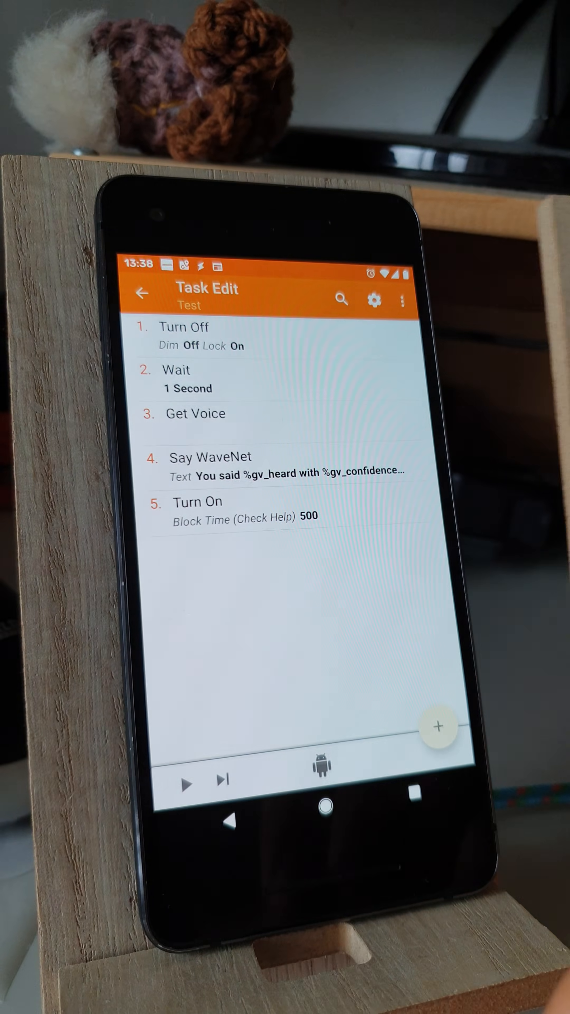
left_click(195, 413)
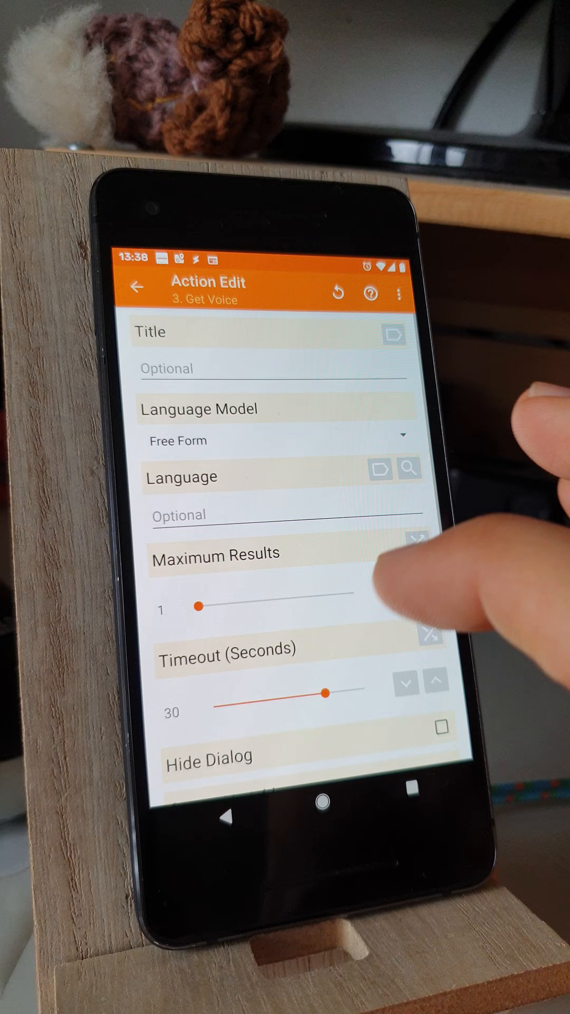
scroll("down", 3)
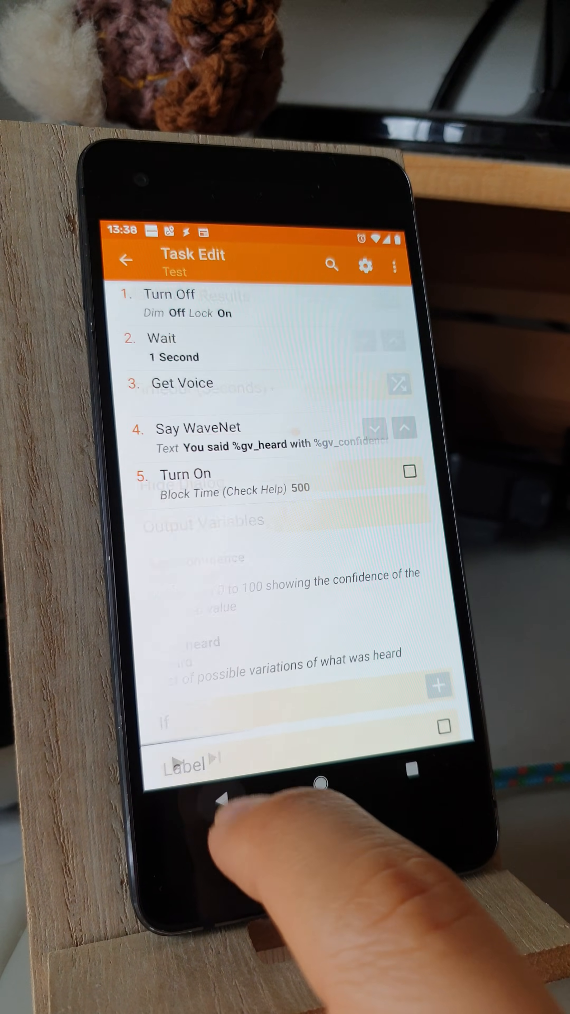
left_click(199, 437)
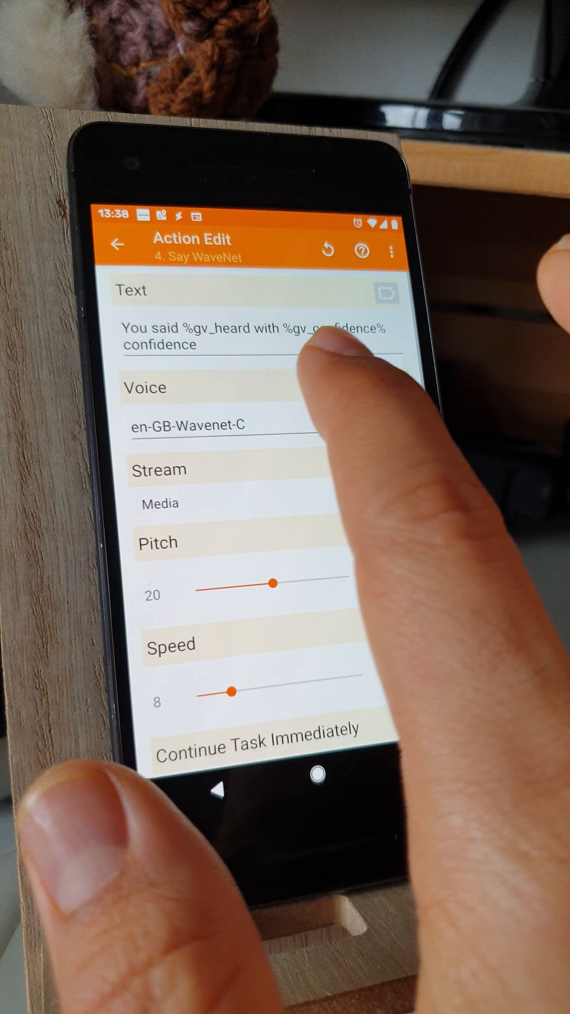
left_click(118, 246)
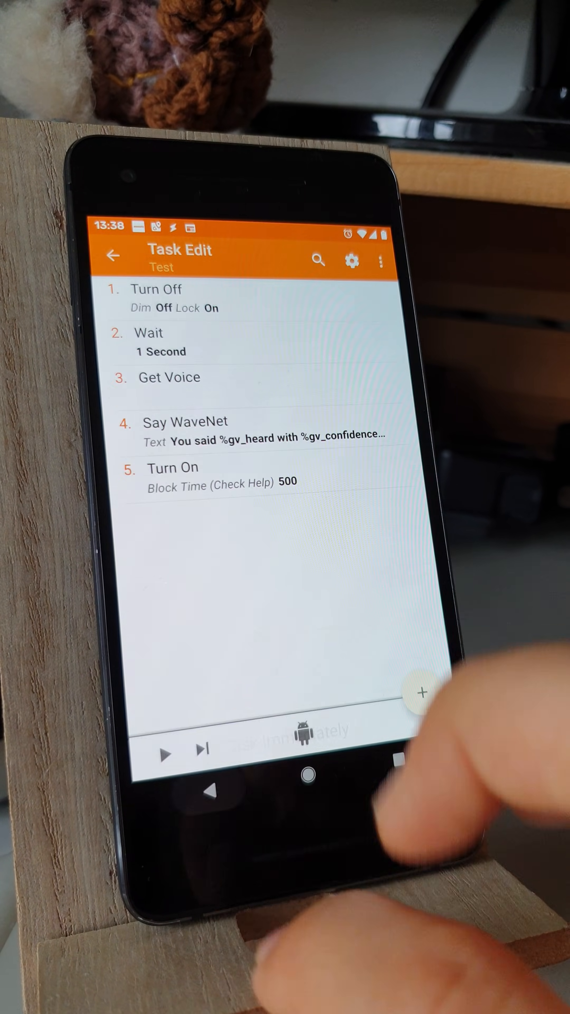